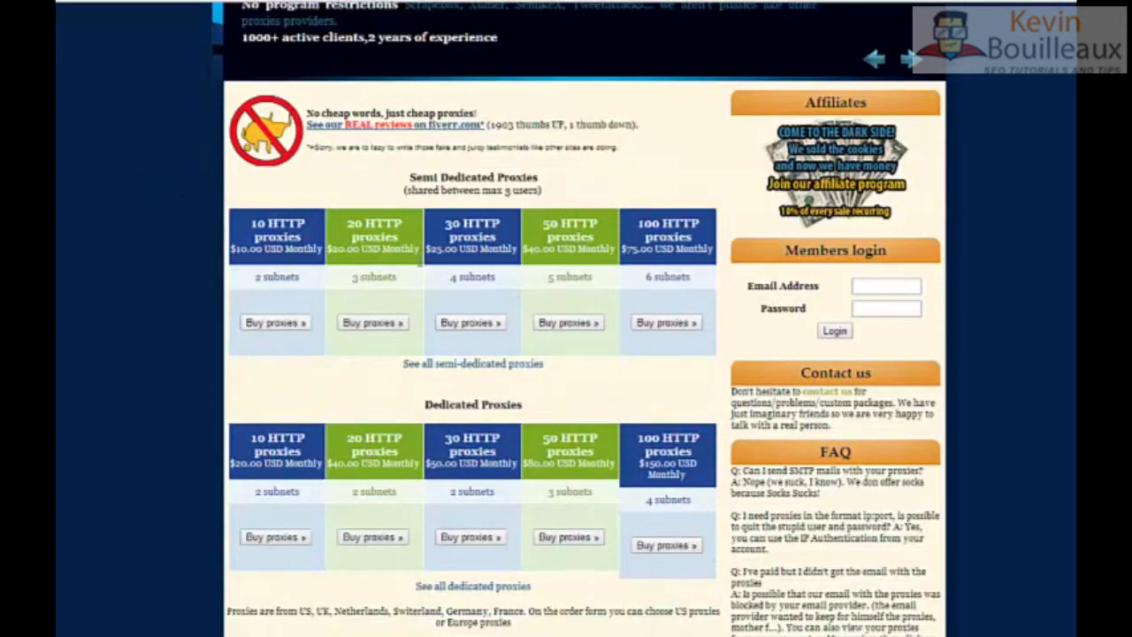
{"action": "mouse_move", "coordinate": [133, 180]}
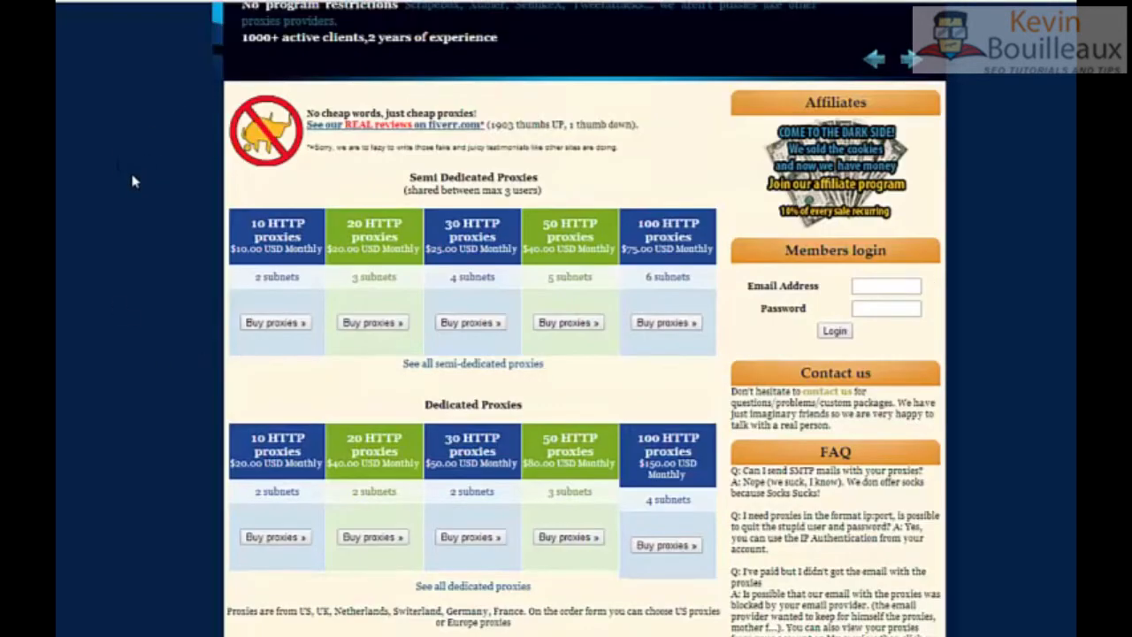
- Bring up the proxy harvester from the Proxy Manager with all supported sources listed
{"action": "scroll", "scroll_direction": "down", "scroll_amount": 3}
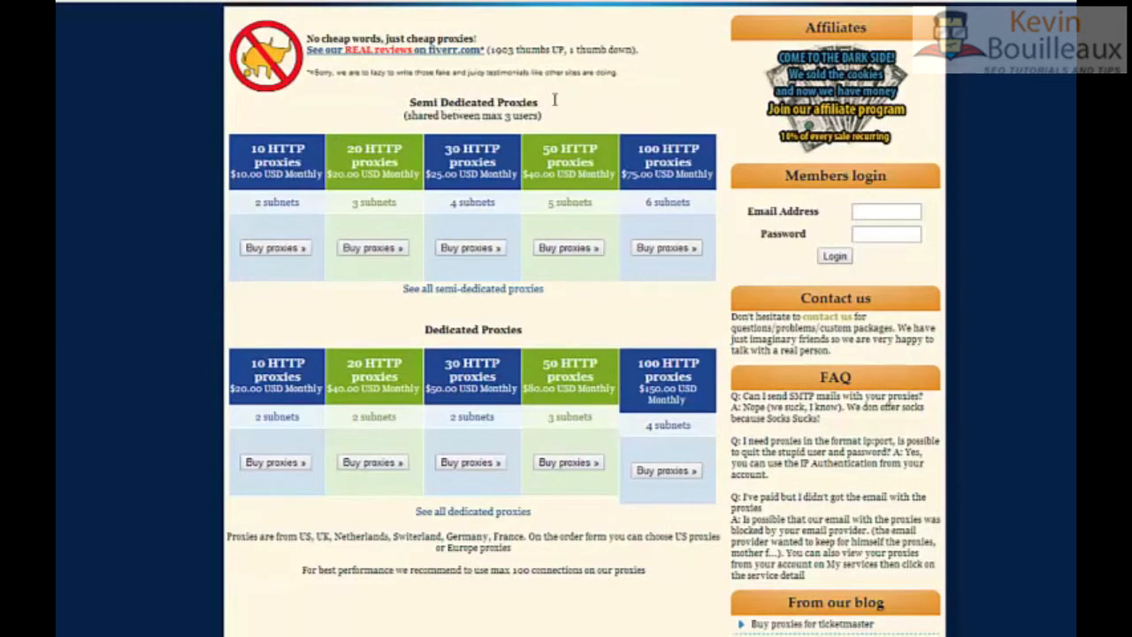
{"action": "scroll", "scroll_direction": "down", "scroll_amount": 3}
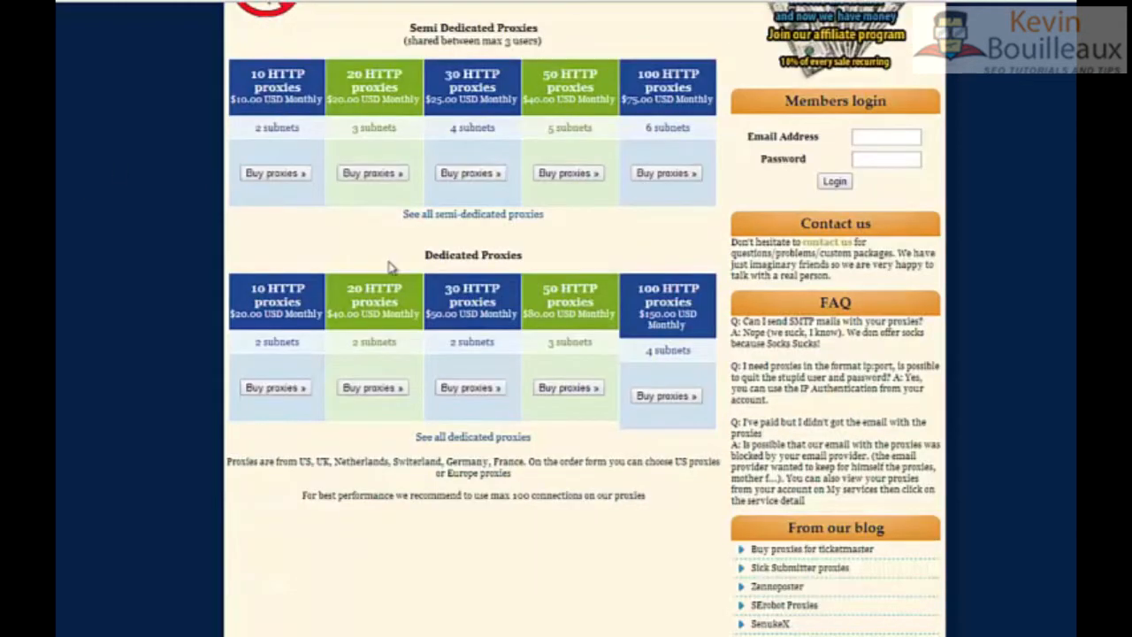
{"action": "scroll", "scroll_direction": "down", "scroll_amount": 3}
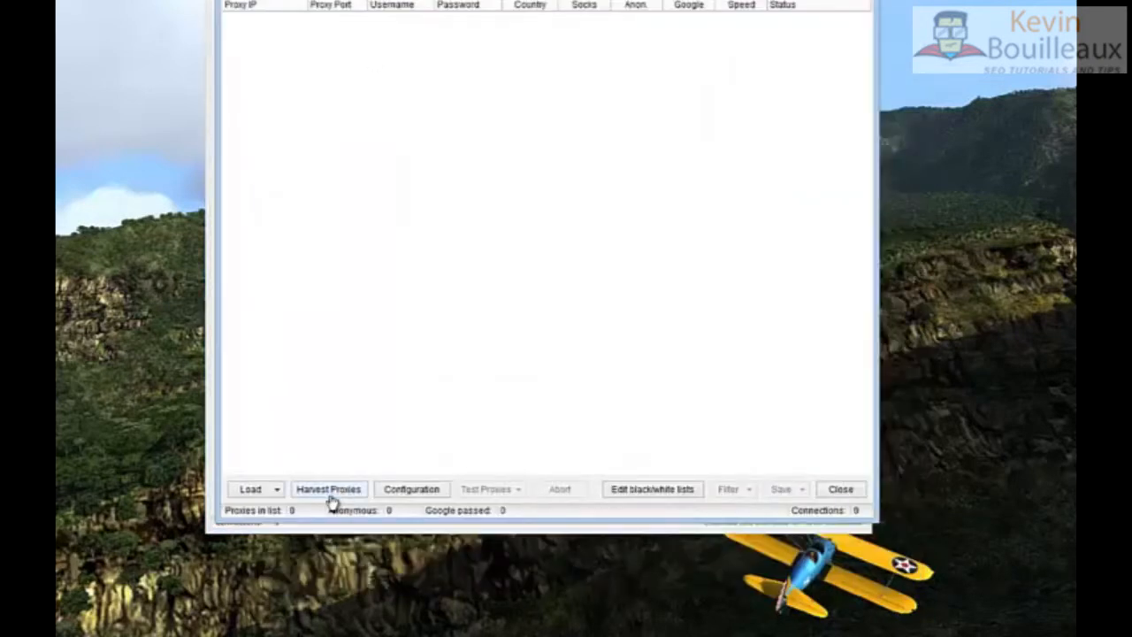
{"action": "left_click", "coordinate": [329, 488]}
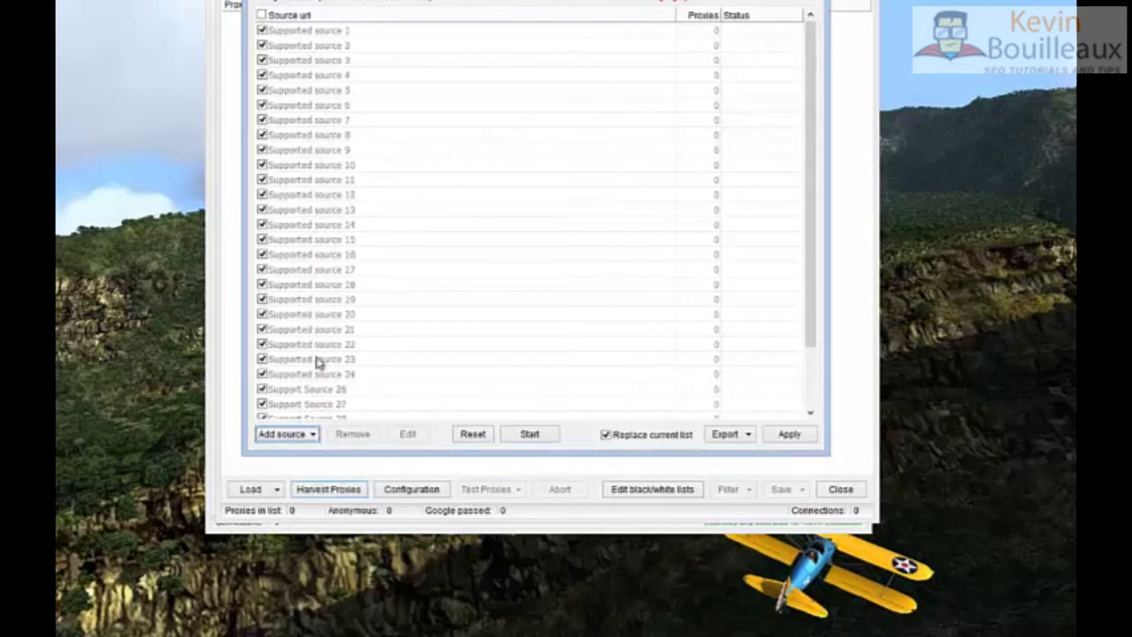
{"action": "left_click", "coordinate": [283, 433]}
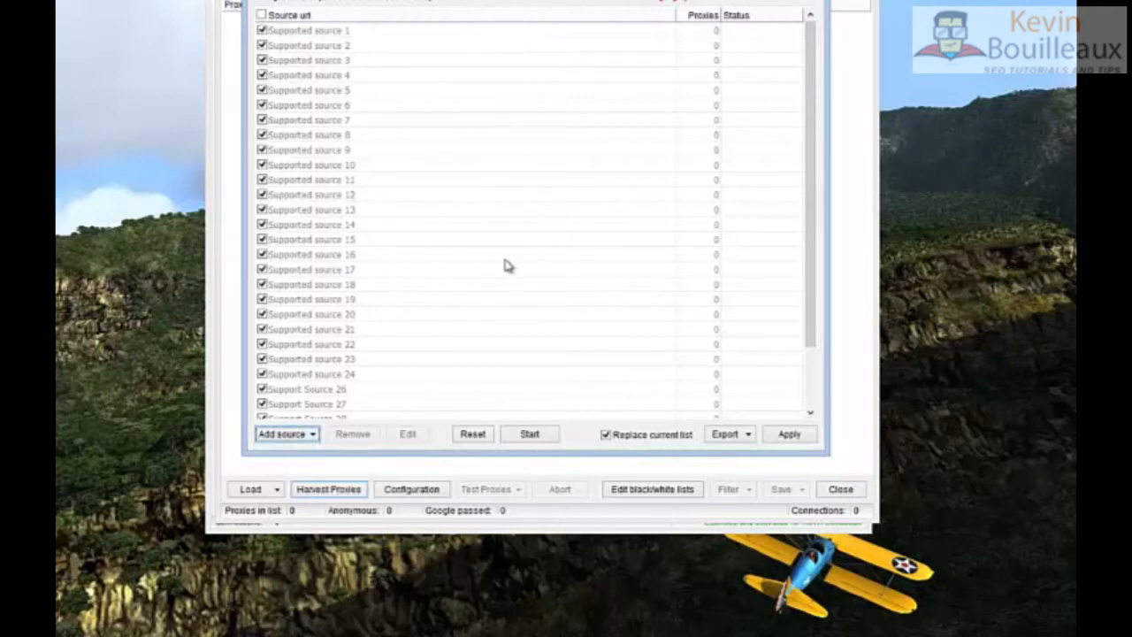
{"action": "mouse_move", "coordinate": [527, 287]}
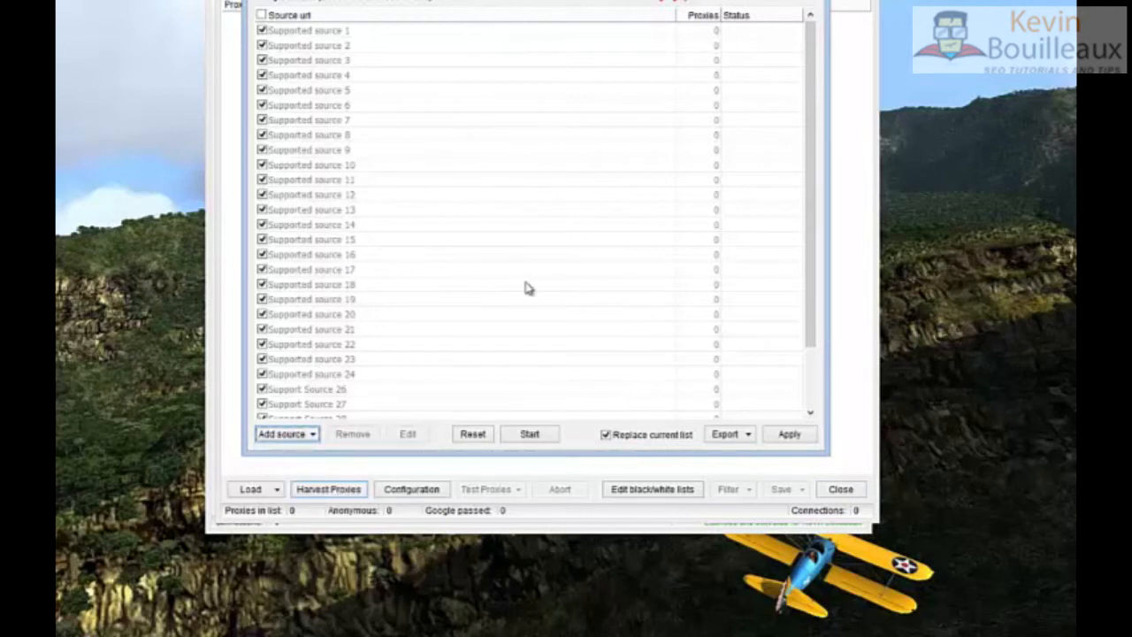
- Run the proxy harvest across all sources and stop it once thousands of proxies are gathered
{"action": "left_click", "coordinate": [528, 433]}
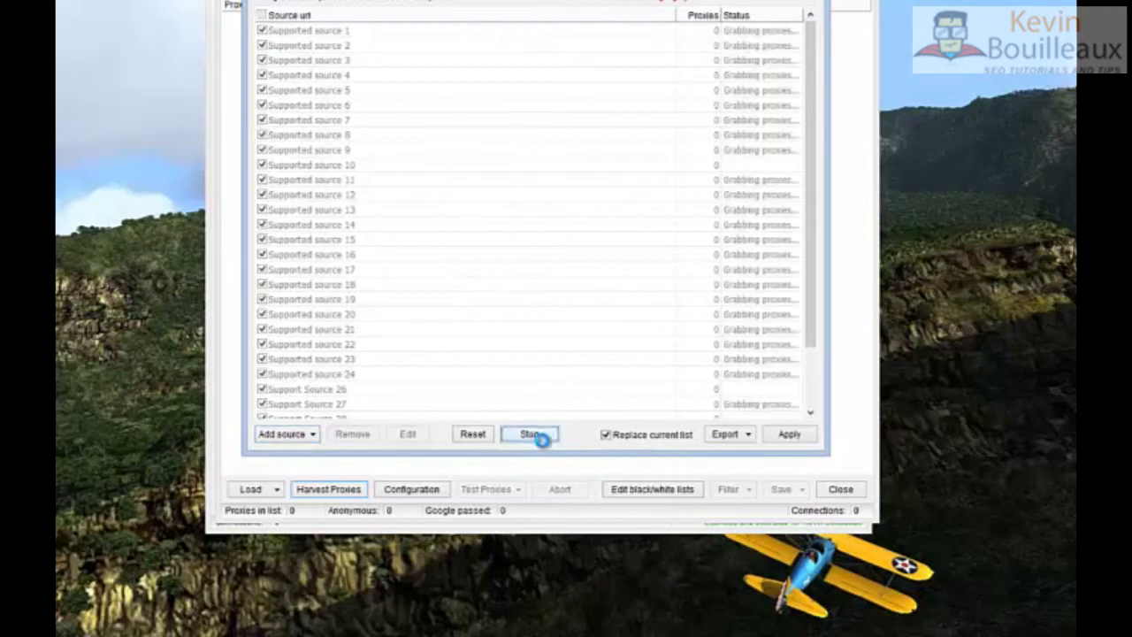
{"action": "left_click", "coordinate": [528, 434]}
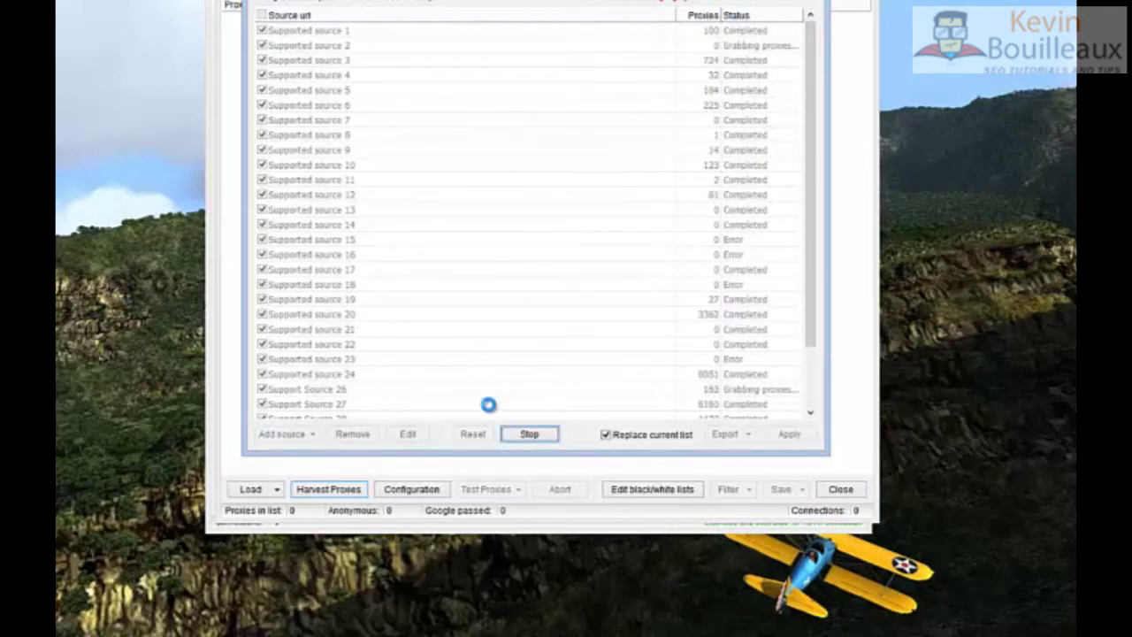
{"action": "left_click", "coordinate": [527, 434]}
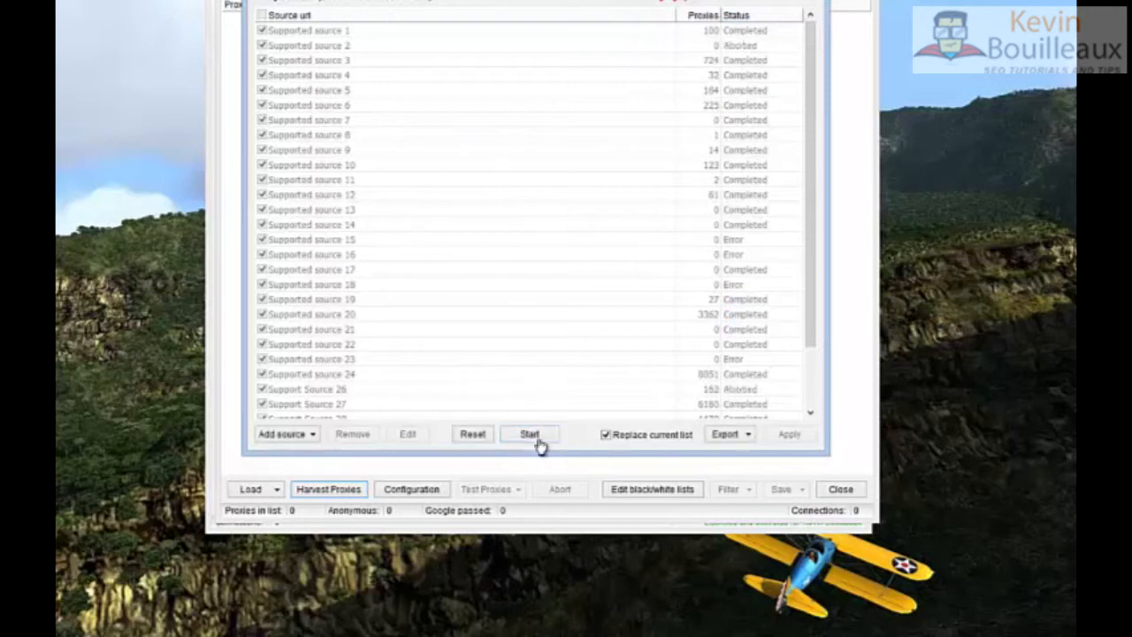
{"action": "left_click", "coordinate": [789, 435]}
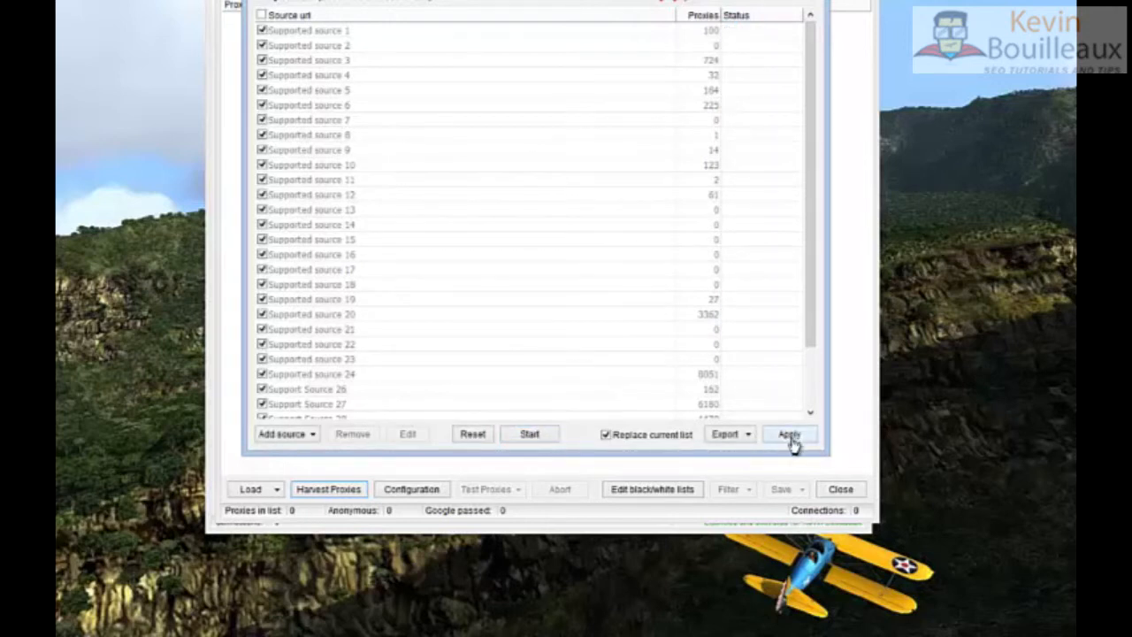
- Apply the 27,497 harvested proxies to the proxy list and test all of them
{"action": "left_click", "coordinate": [787, 433]}
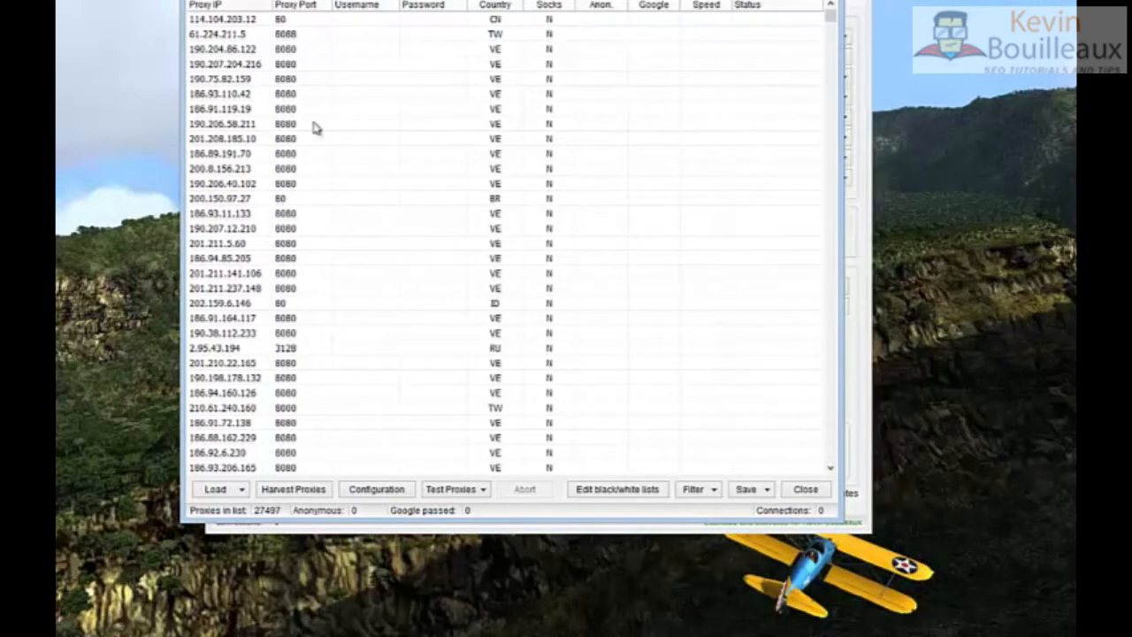
{"action": "mouse_move", "coordinate": [433, 407]}
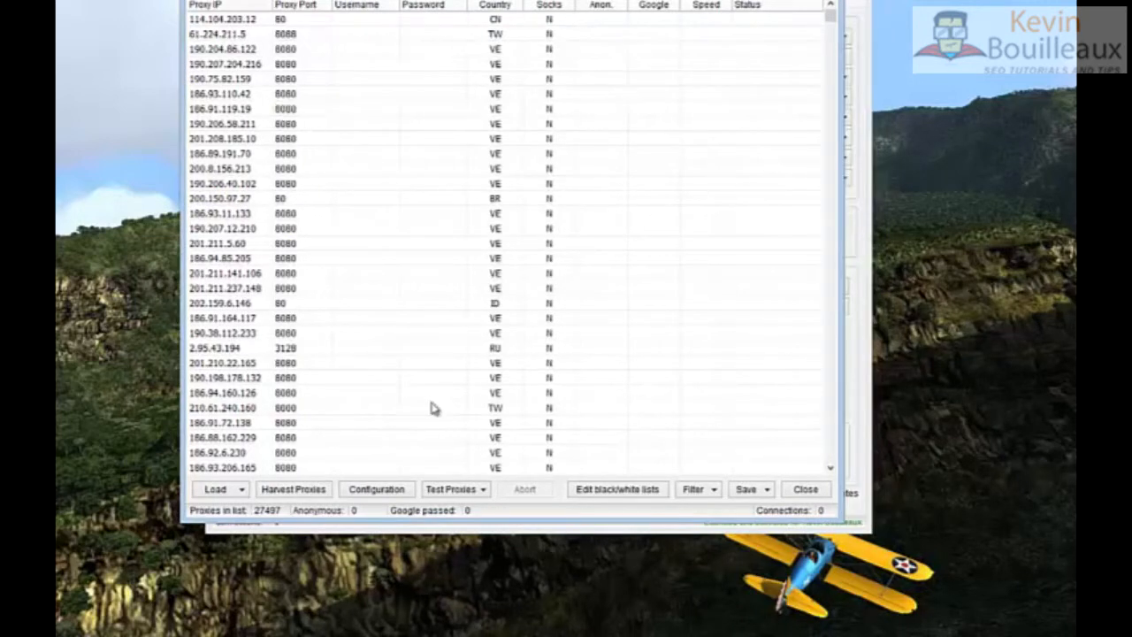
{"action": "left_click", "coordinate": [451, 488]}
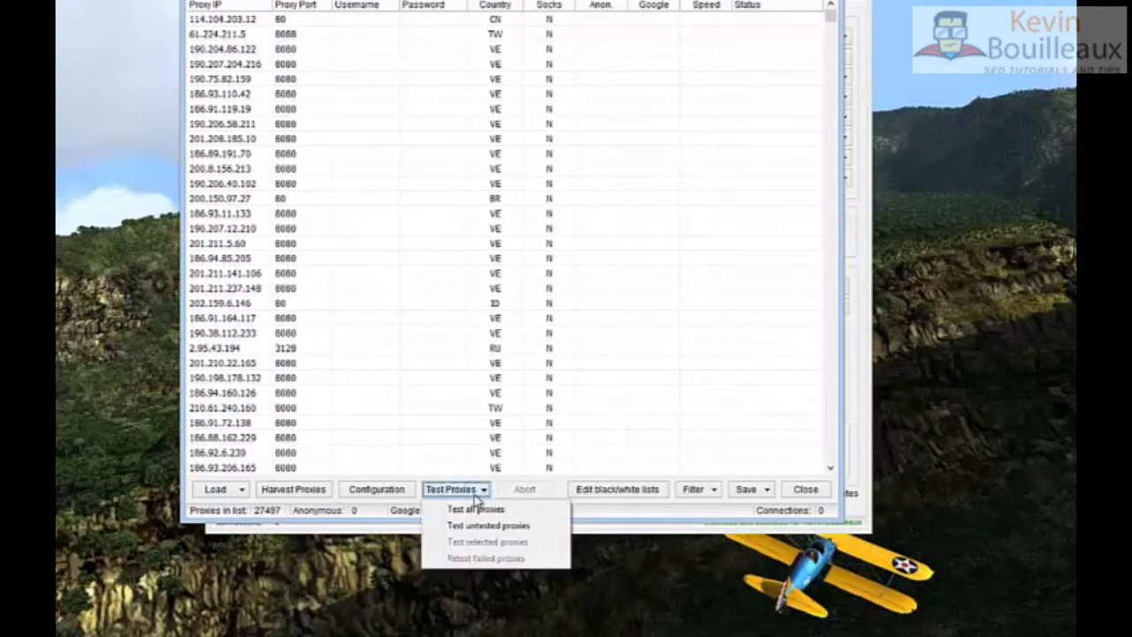
{"action": "left_click", "coordinate": [476, 510]}
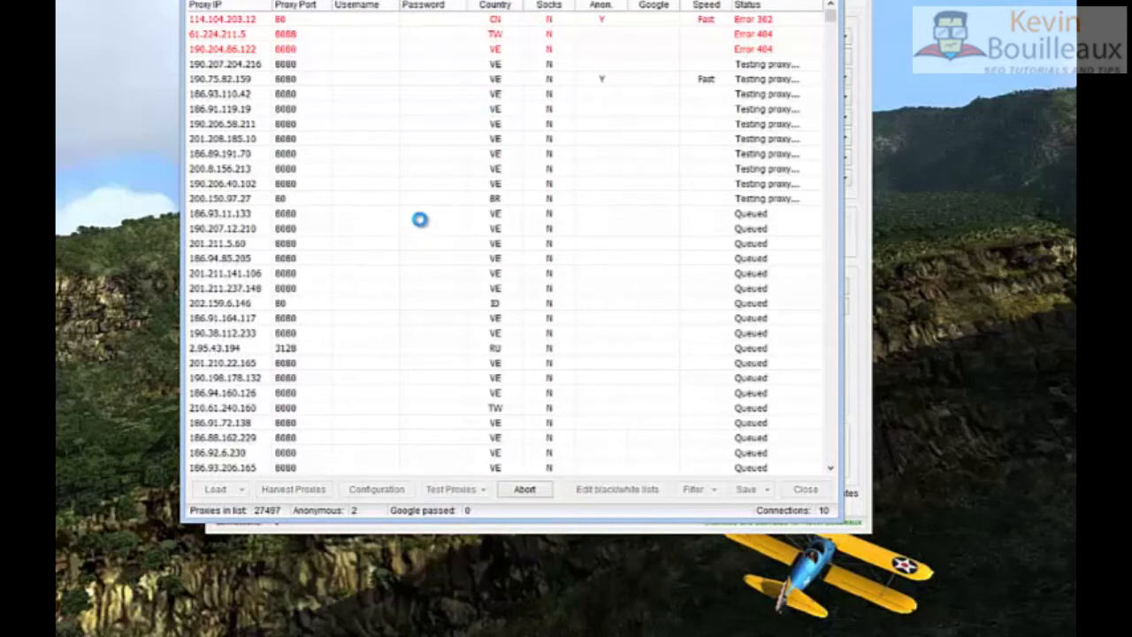
{"action": "mouse_move", "coordinate": [576, 101]}
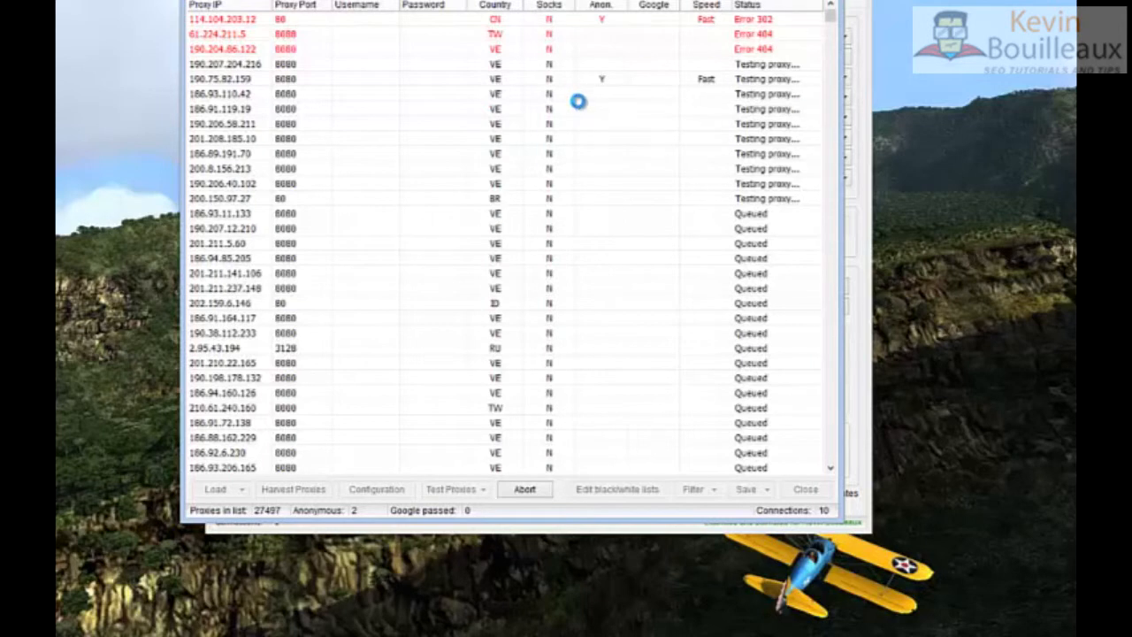
{"action": "left_click", "coordinate": [524, 488]}
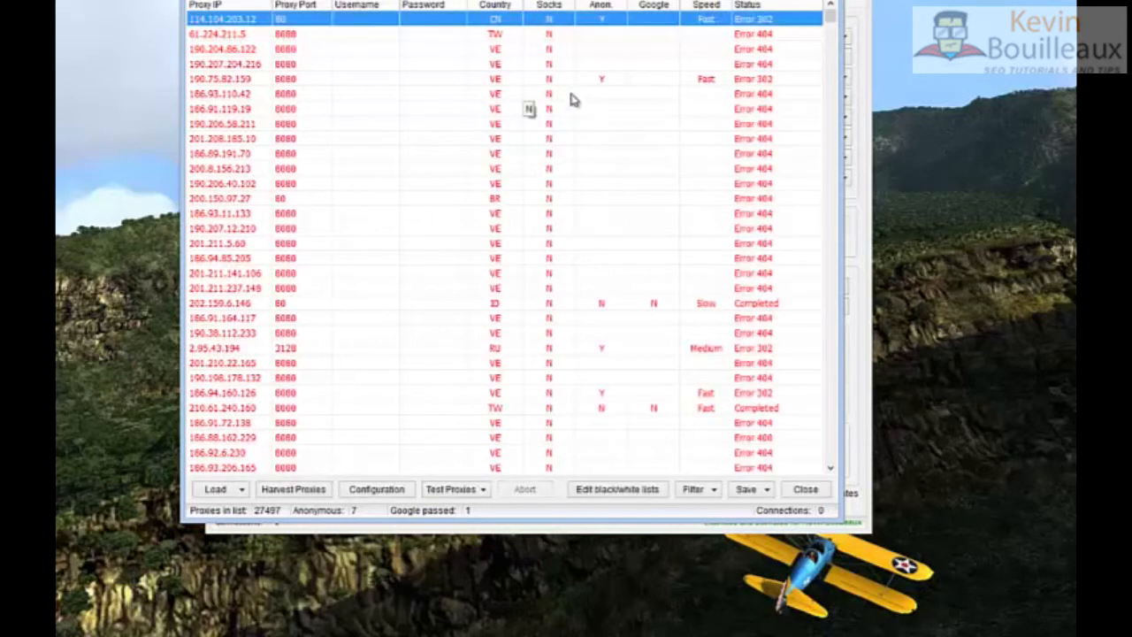
{"action": "mouse_move", "coordinate": [388, 516]}
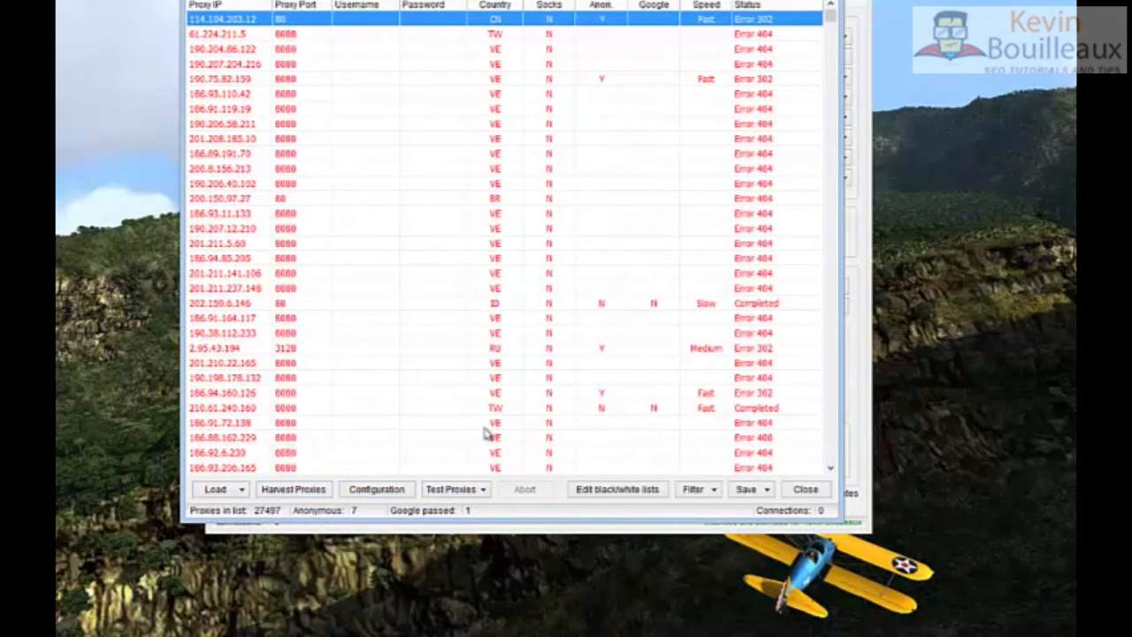
{"action": "mouse_move", "coordinate": [409, 521]}
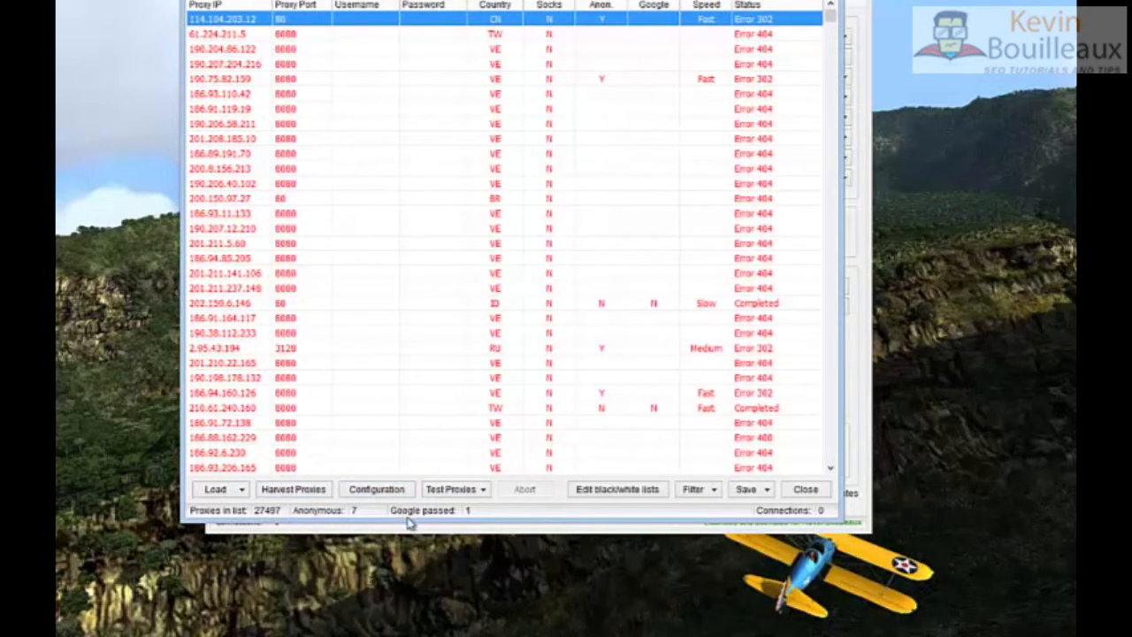
{"action": "mouse_move", "coordinate": [481, 506]}
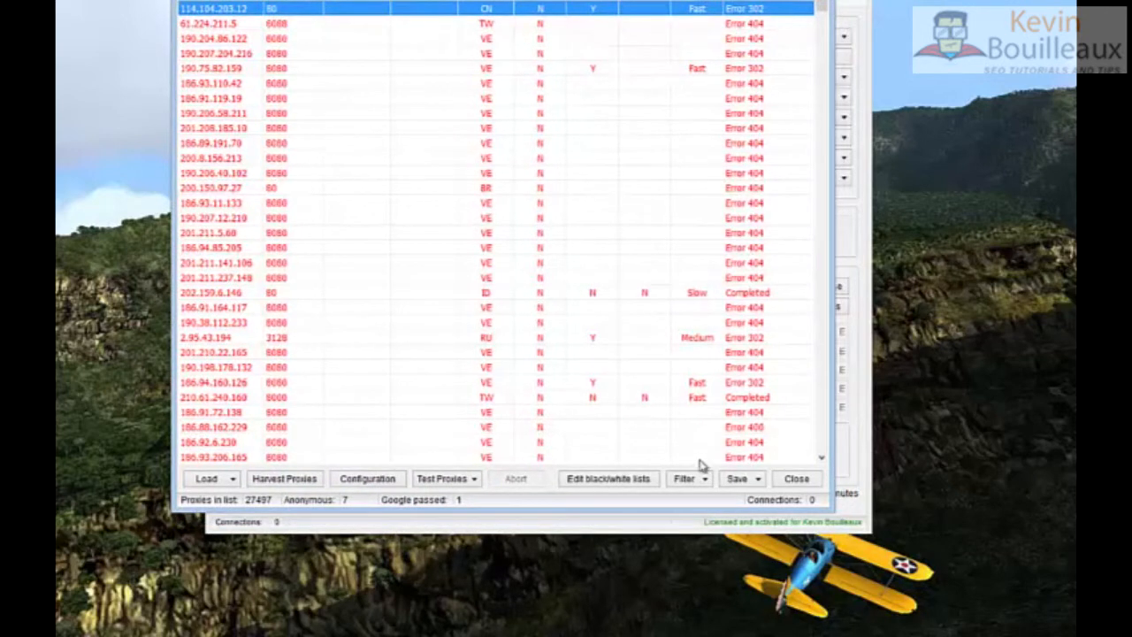
- Keep only the Google-passed proxy and save it to ScrapeBox's main proxy list
{"action": "left_click", "coordinate": [686, 477]}
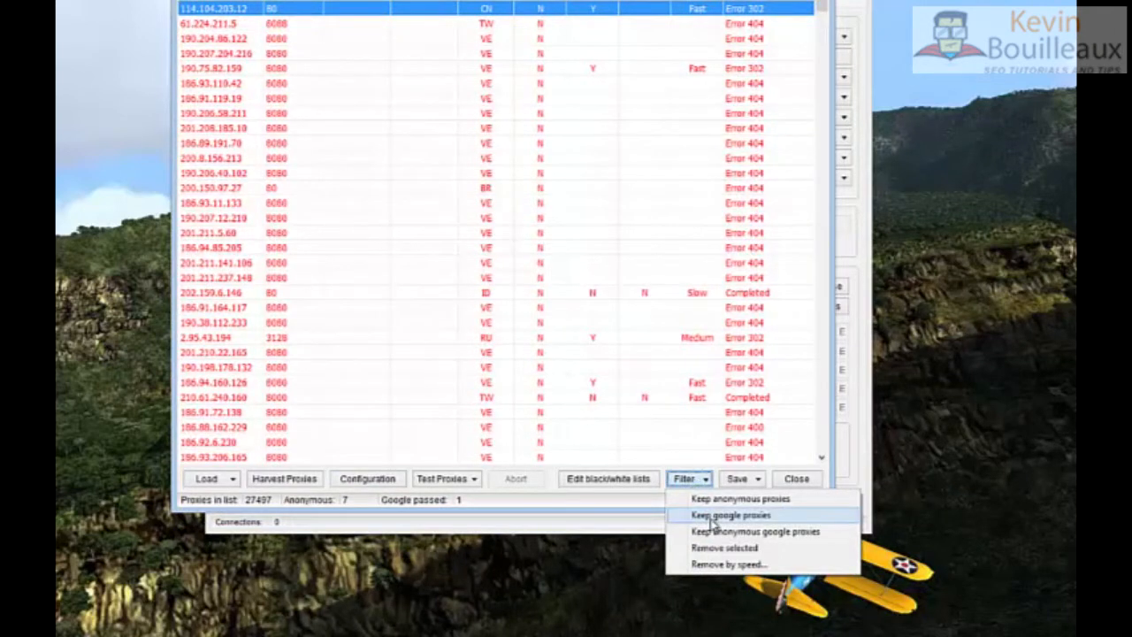
{"action": "left_click", "coordinate": [728, 514]}
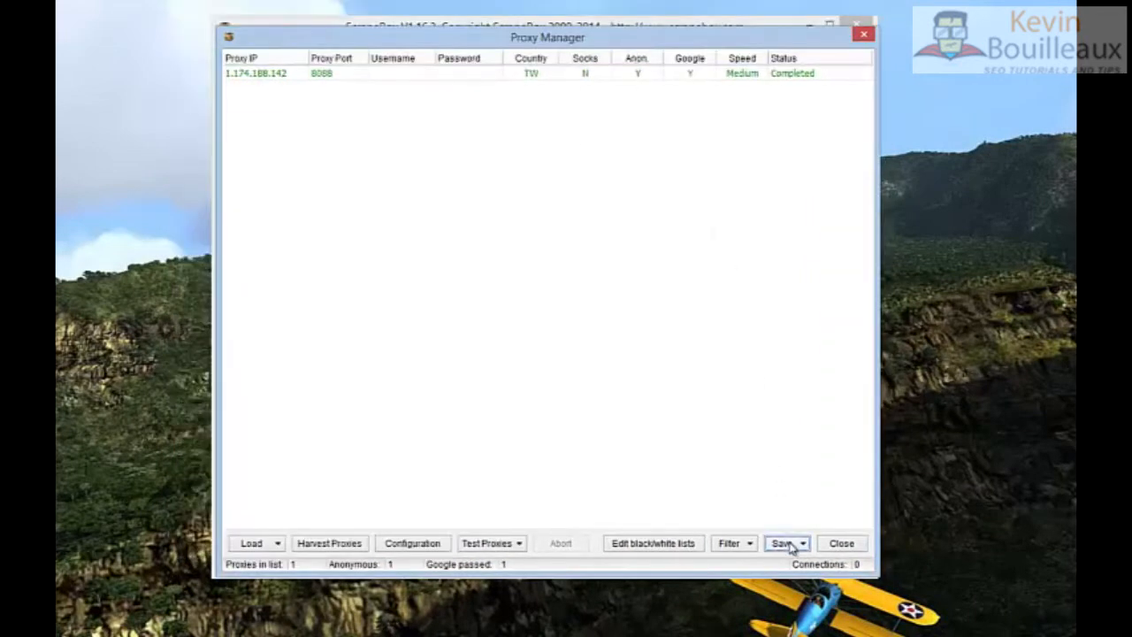
{"action": "left_click", "coordinate": [782, 543]}
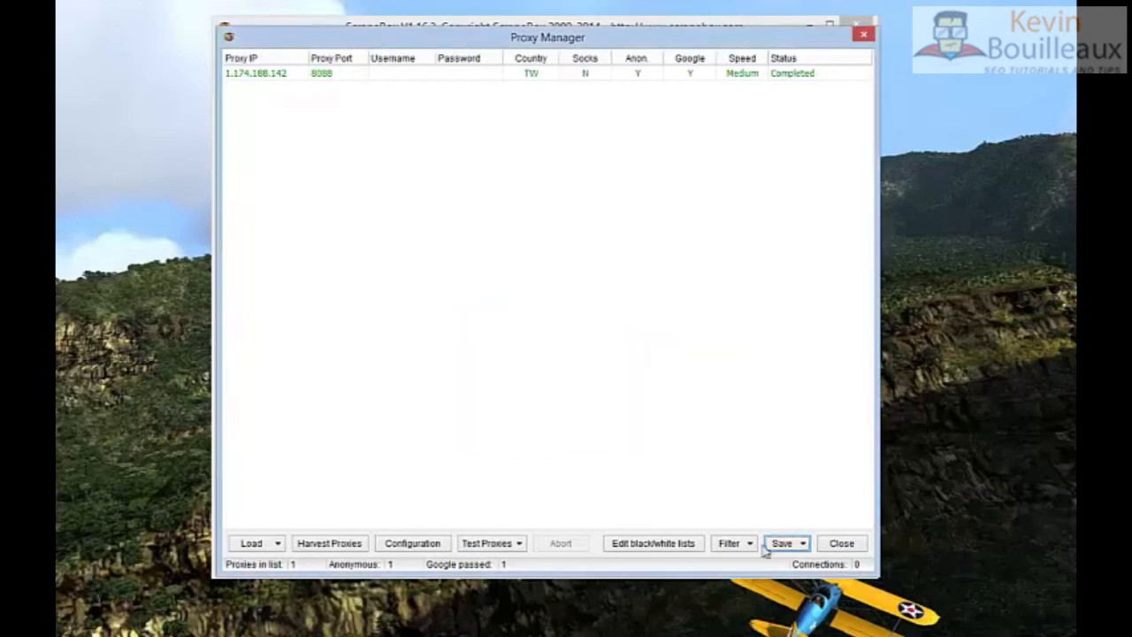
{"action": "left_click", "coordinate": [840, 541]}
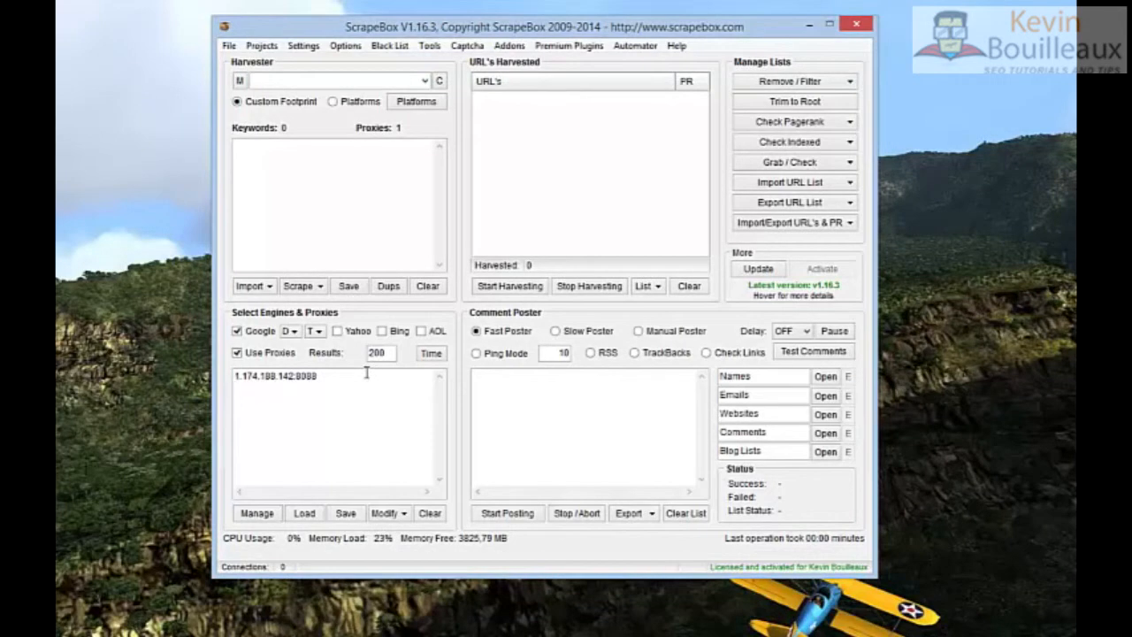
{"action": "mouse_move", "coordinate": [368, 375]}
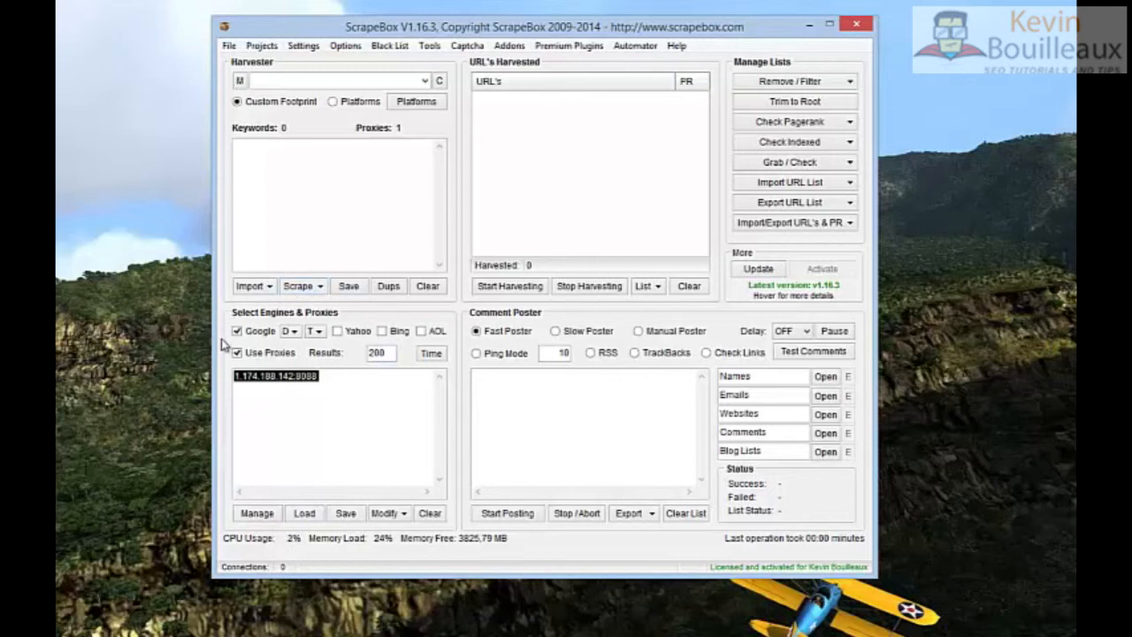
{"action": "mouse_move", "coordinate": [275, 339]}
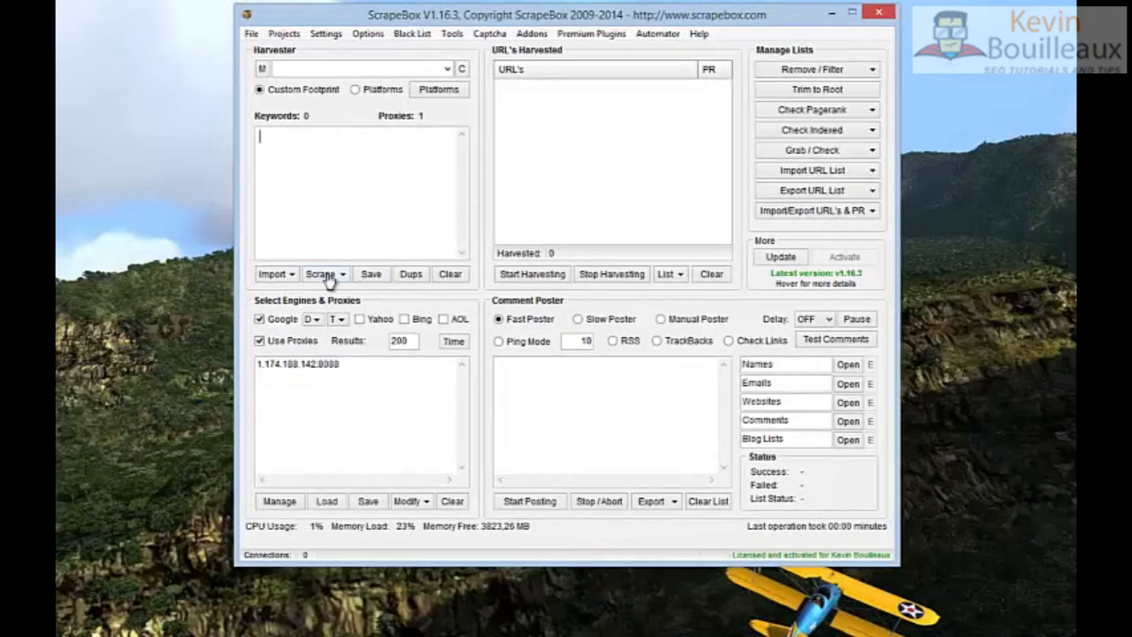
- Scrape Google.com keyword suggestions for the seed "video games", yielding 101 results
{"action": "left_click", "coordinate": [320, 272]}
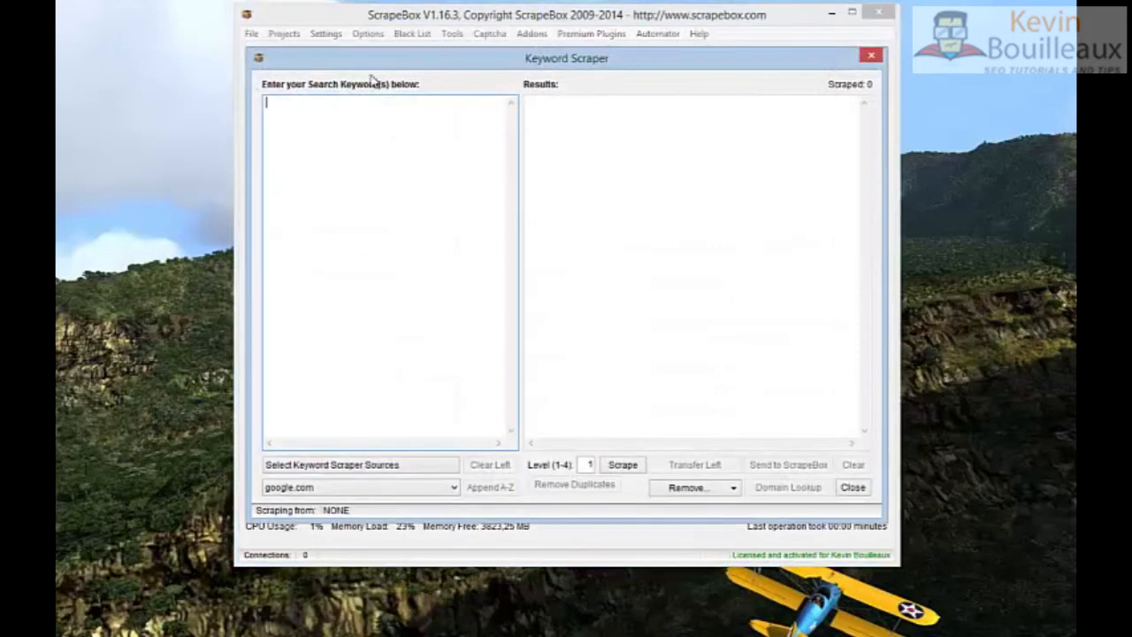
{"action": "mouse_move", "coordinate": [336, 198]}
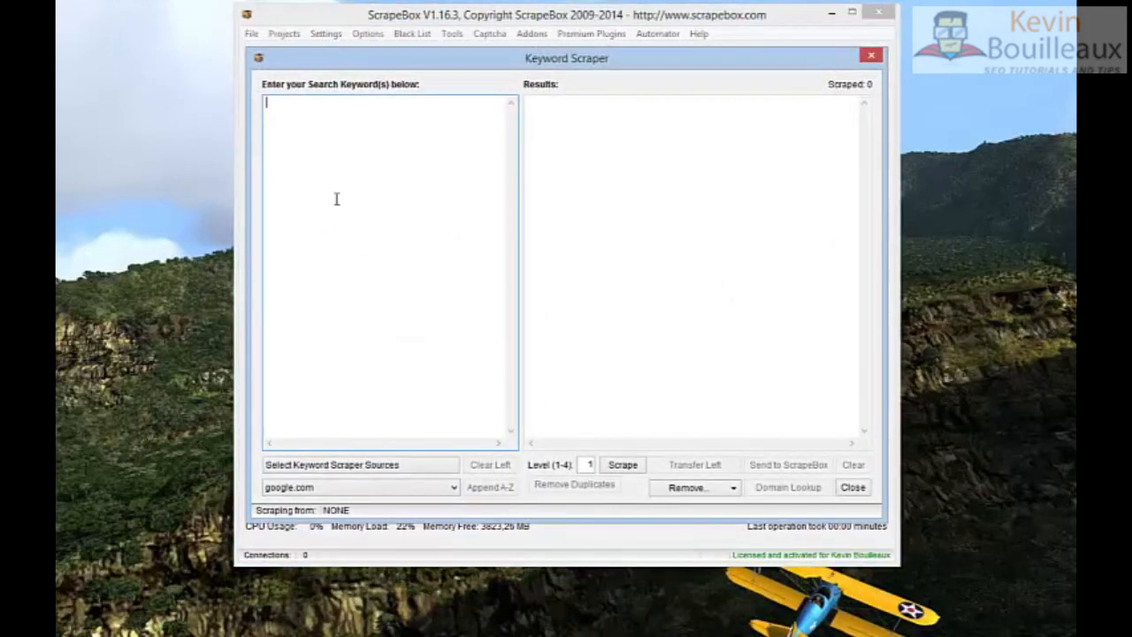
{"action": "type", "text": "video games"}
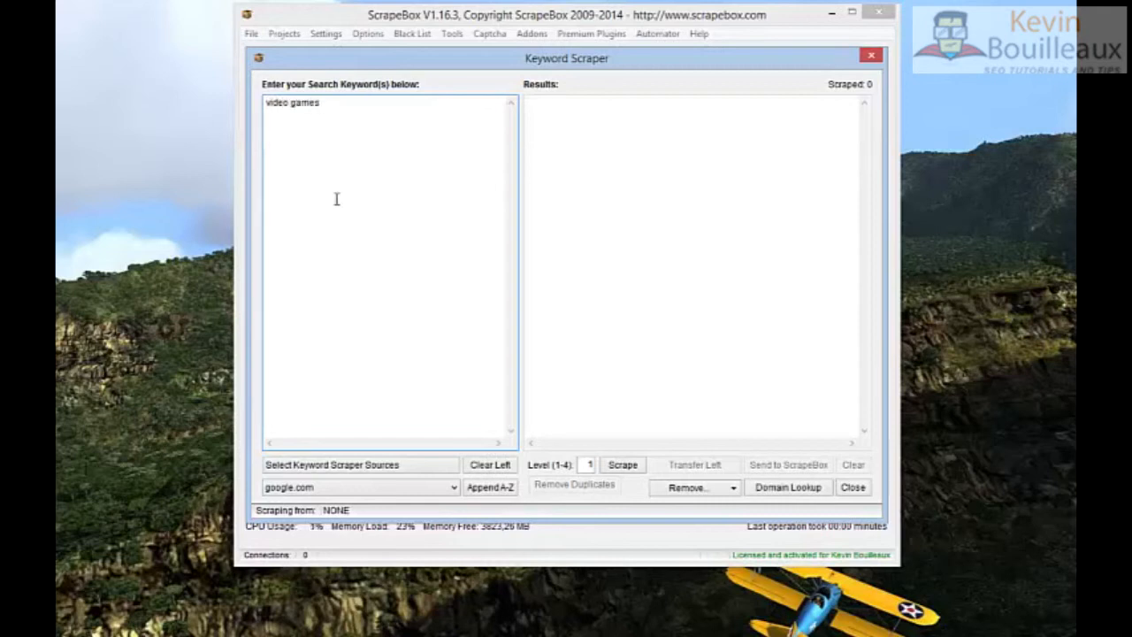
{"action": "mouse_move", "coordinate": [633, 495]}
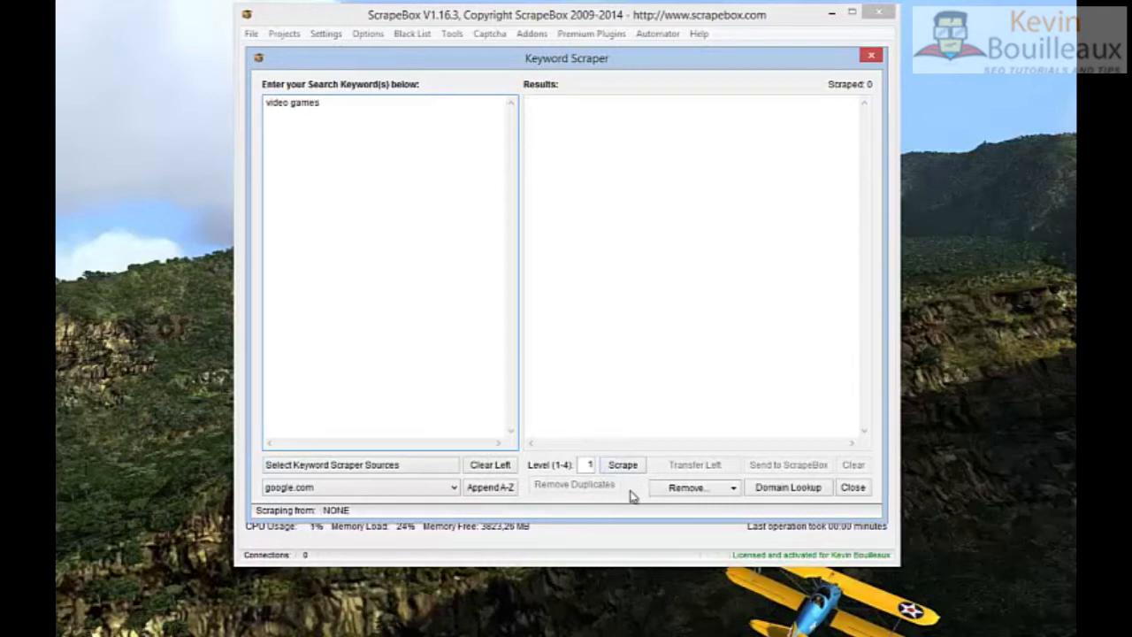
{"action": "mouse_move", "coordinate": [344, 488]}
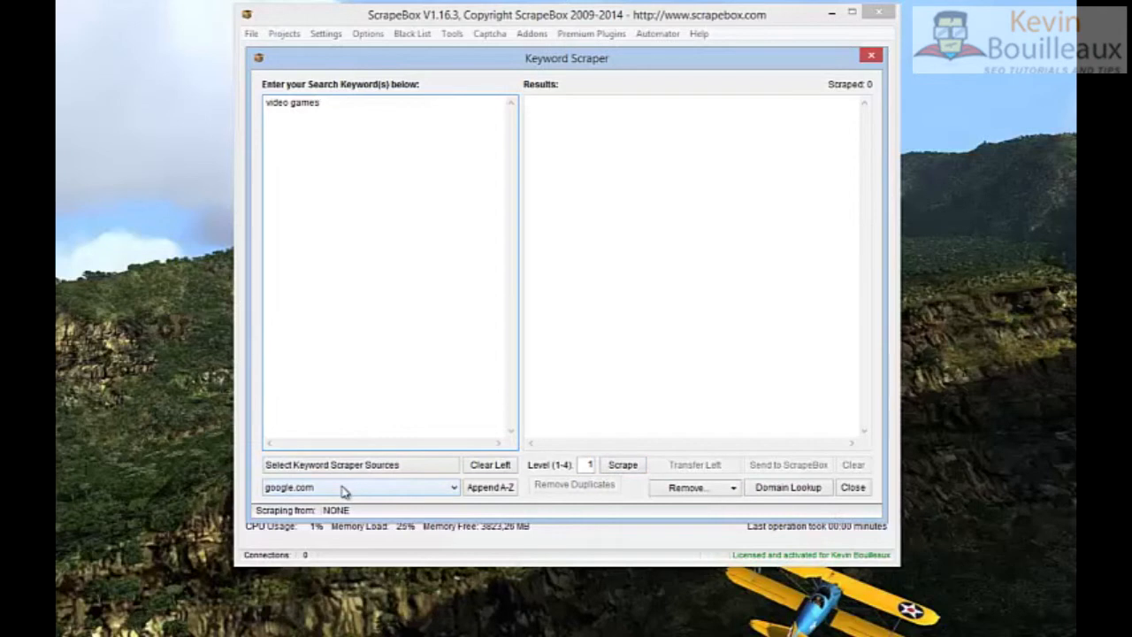
{"action": "left_click", "coordinate": [452, 488]}
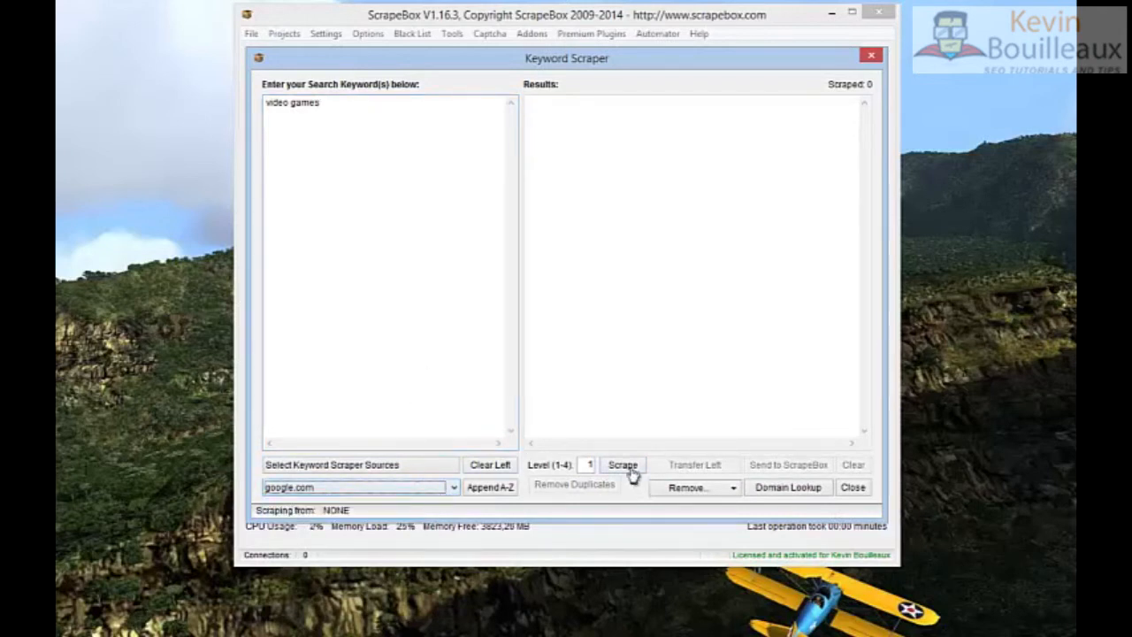
{"action": "left_click", "coordinate": [622, 464]}
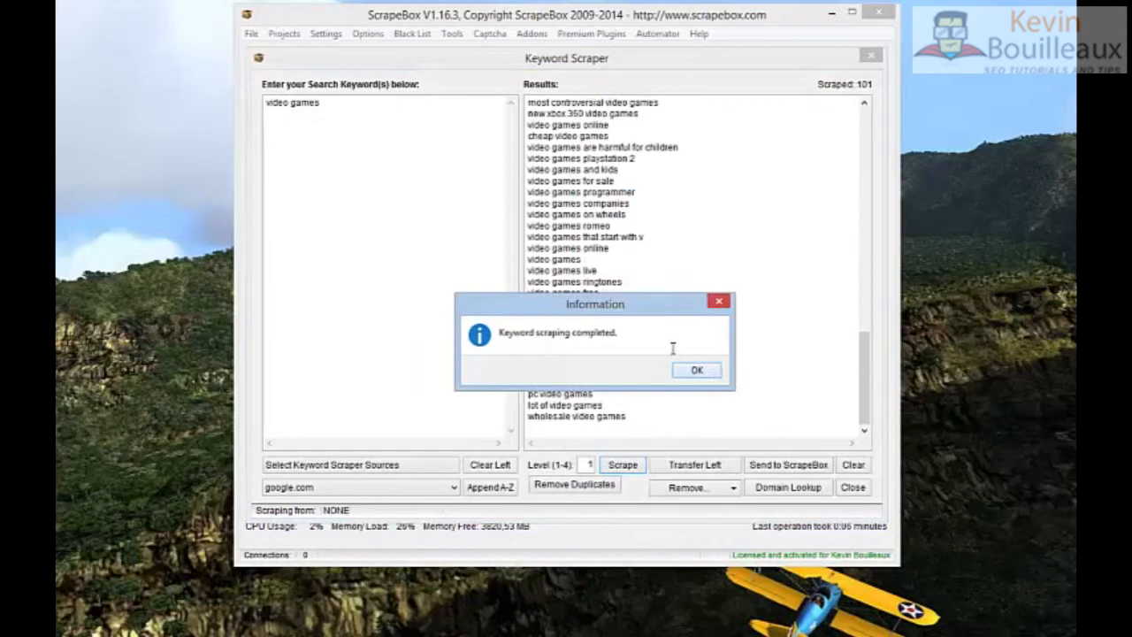
{"action": "left_click", "coordinate": [697, 370]}
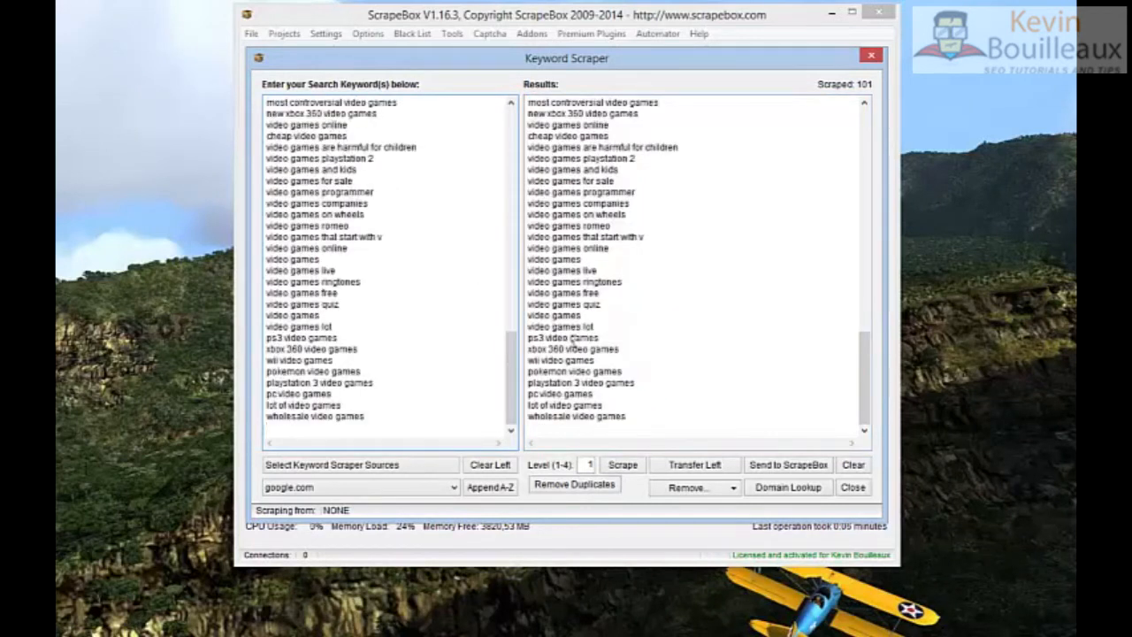
- Scrape again from the 101 seeds for 1,104 suggestions and remove duplicates, leaving 719 keywords
{"action": "left_click", "coordinate": [622, 463]}
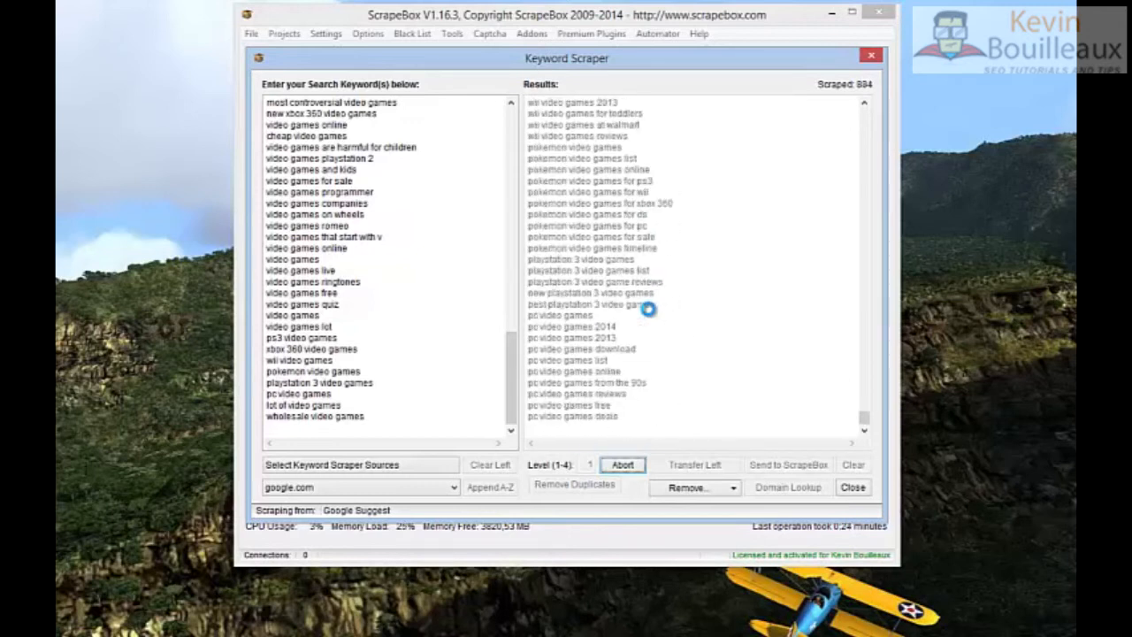
{"action": "left_click", "coordinate": [623, 463]}
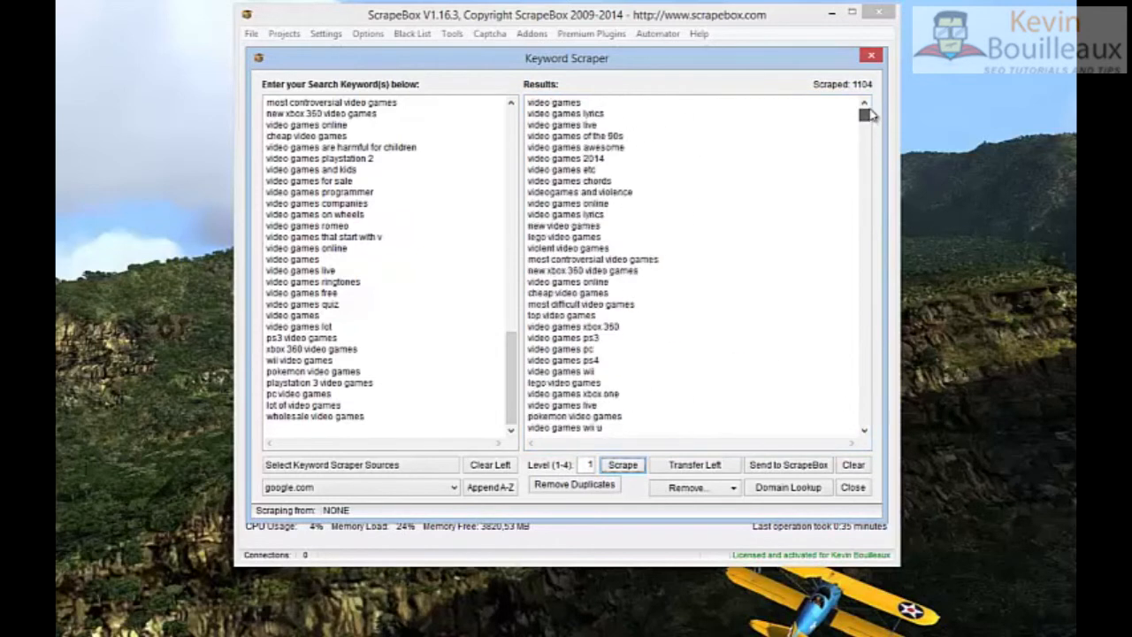
{"action": "scroll", "scroll_direction": "down", "scroll_amount": 3}
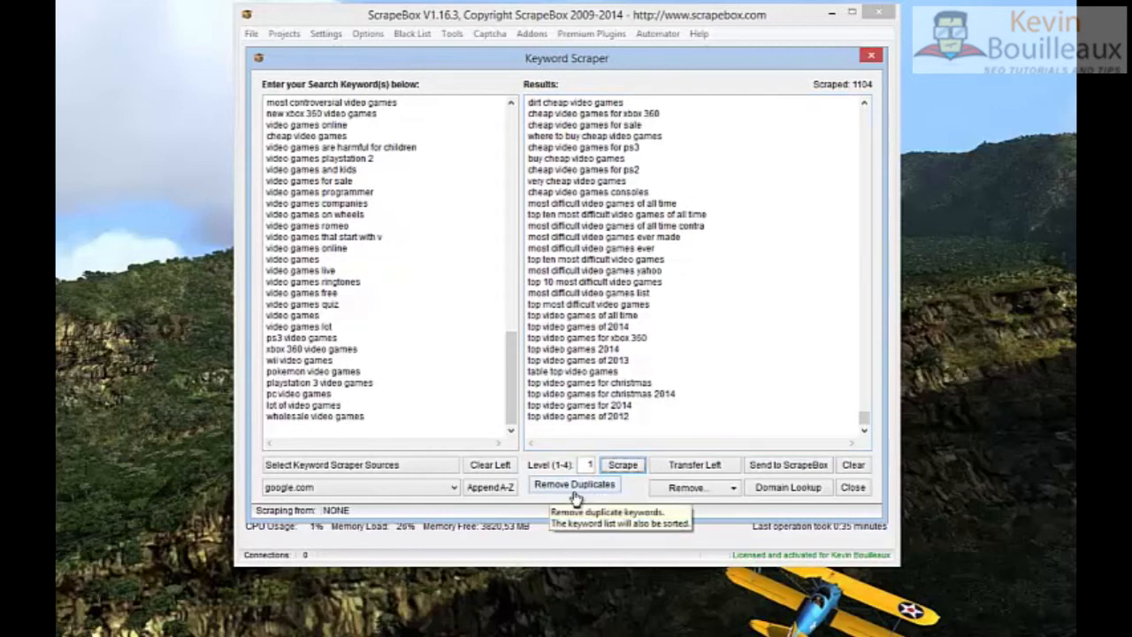
{"action": "left_click", "coordinate": [573, 485]}
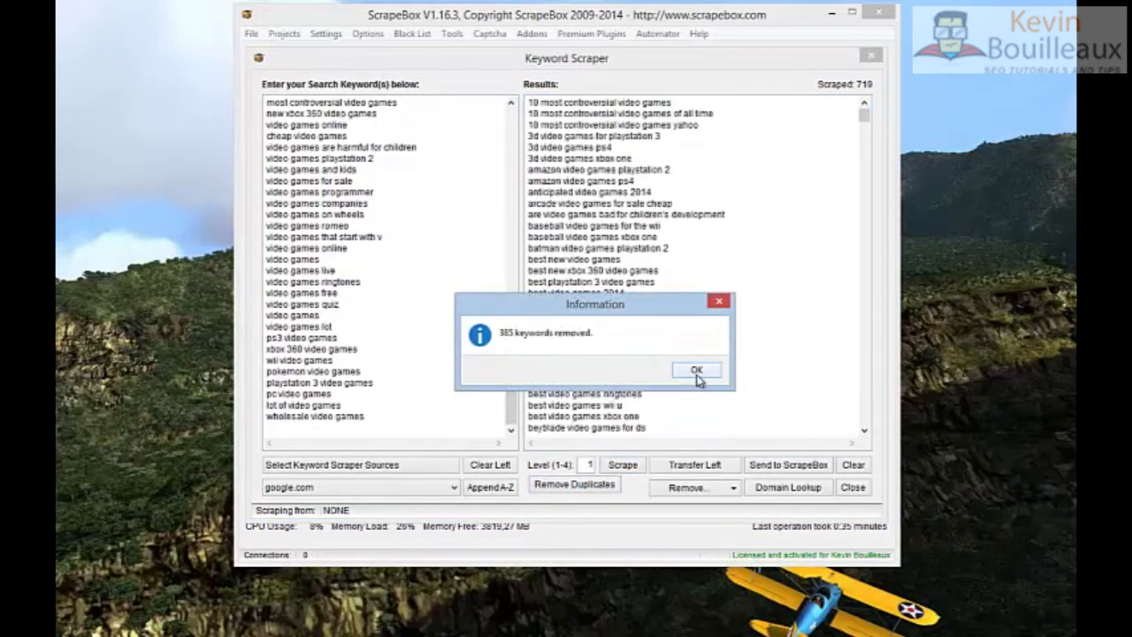
- Acknowledge the duplicate removal and cancel the keyword removal prompt without filtering
{"action": "left_click", "coordinate": [697, 369]}
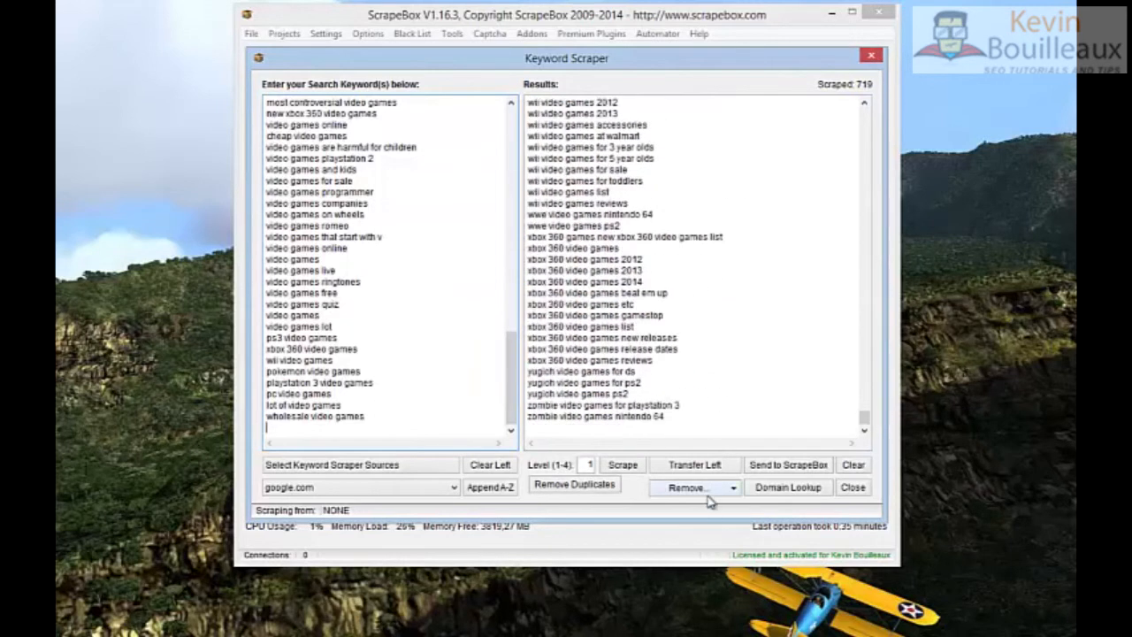
{"action": "left_click", "coordinate": [693, 488]}
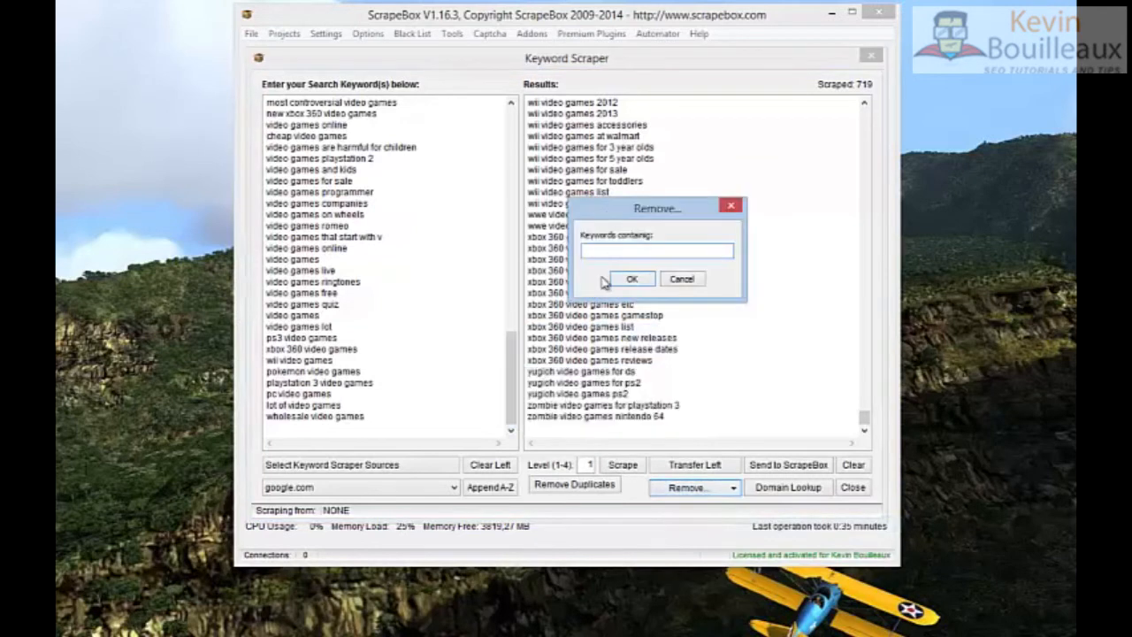
{"action": "left_click", "coordinate": [656, 251]}
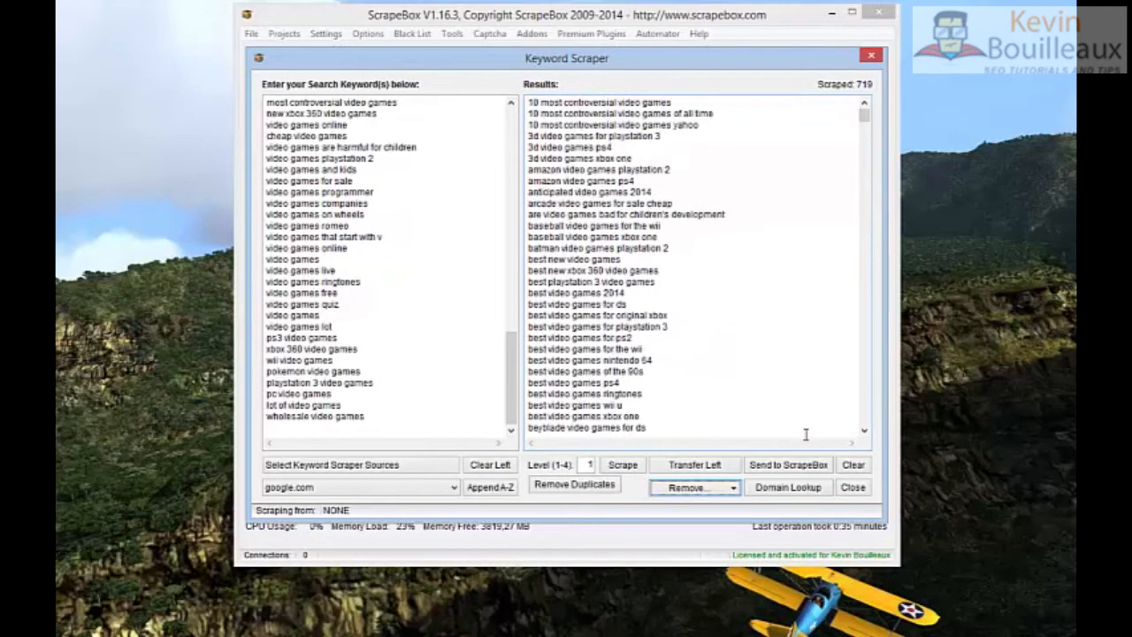
- Send the 719 deduplicated keywords to the Harvester's keyword list
{"action": "left_click", "coordinate": [787, 463]}
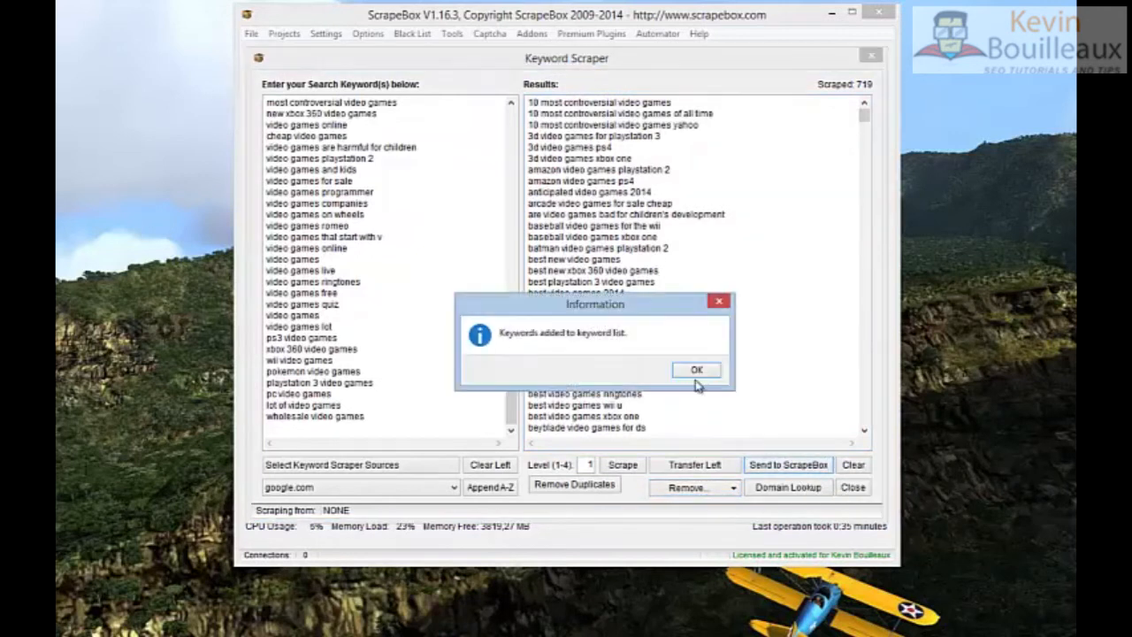
{"action": "left_click", "coordinate": [697, 370]}
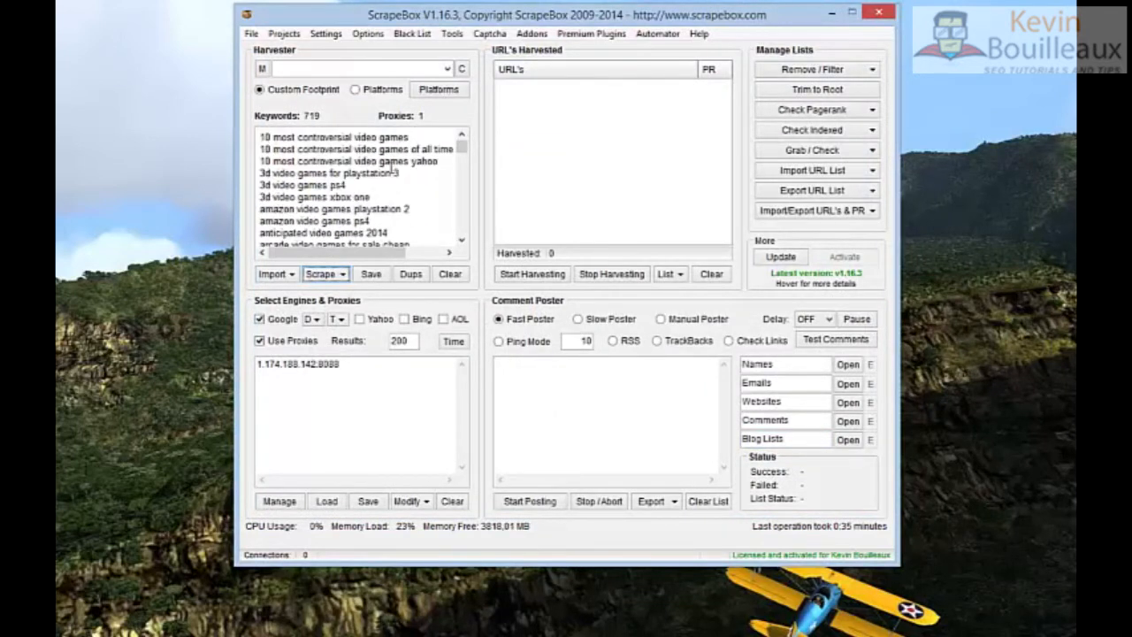
{"action": "scroll", "scroll_direction": "down", "scroll_amount": 3}
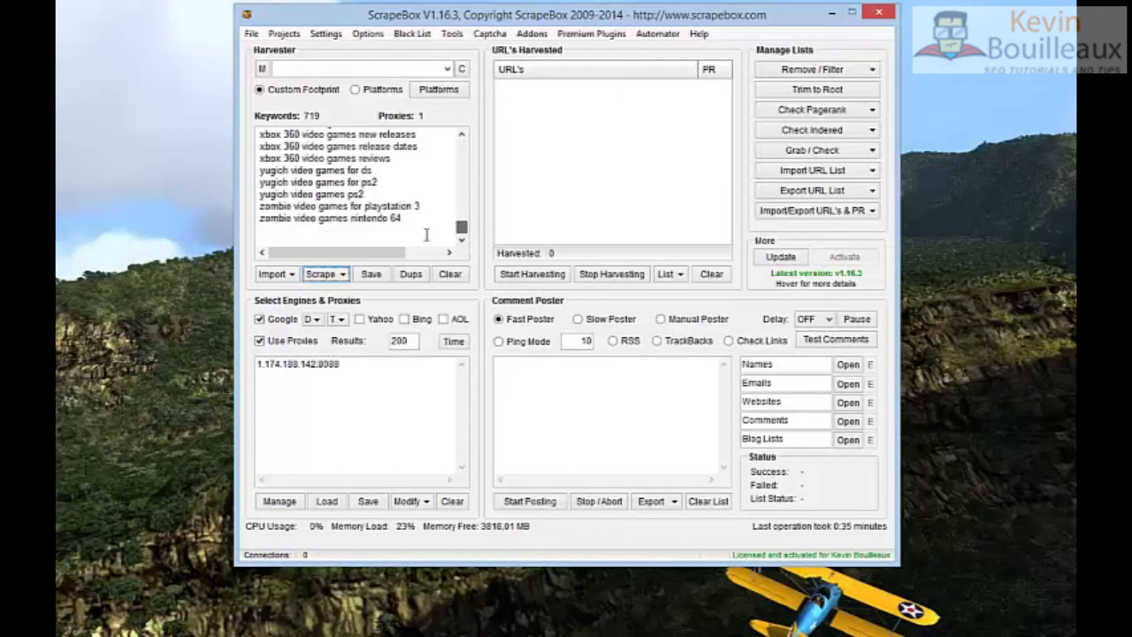